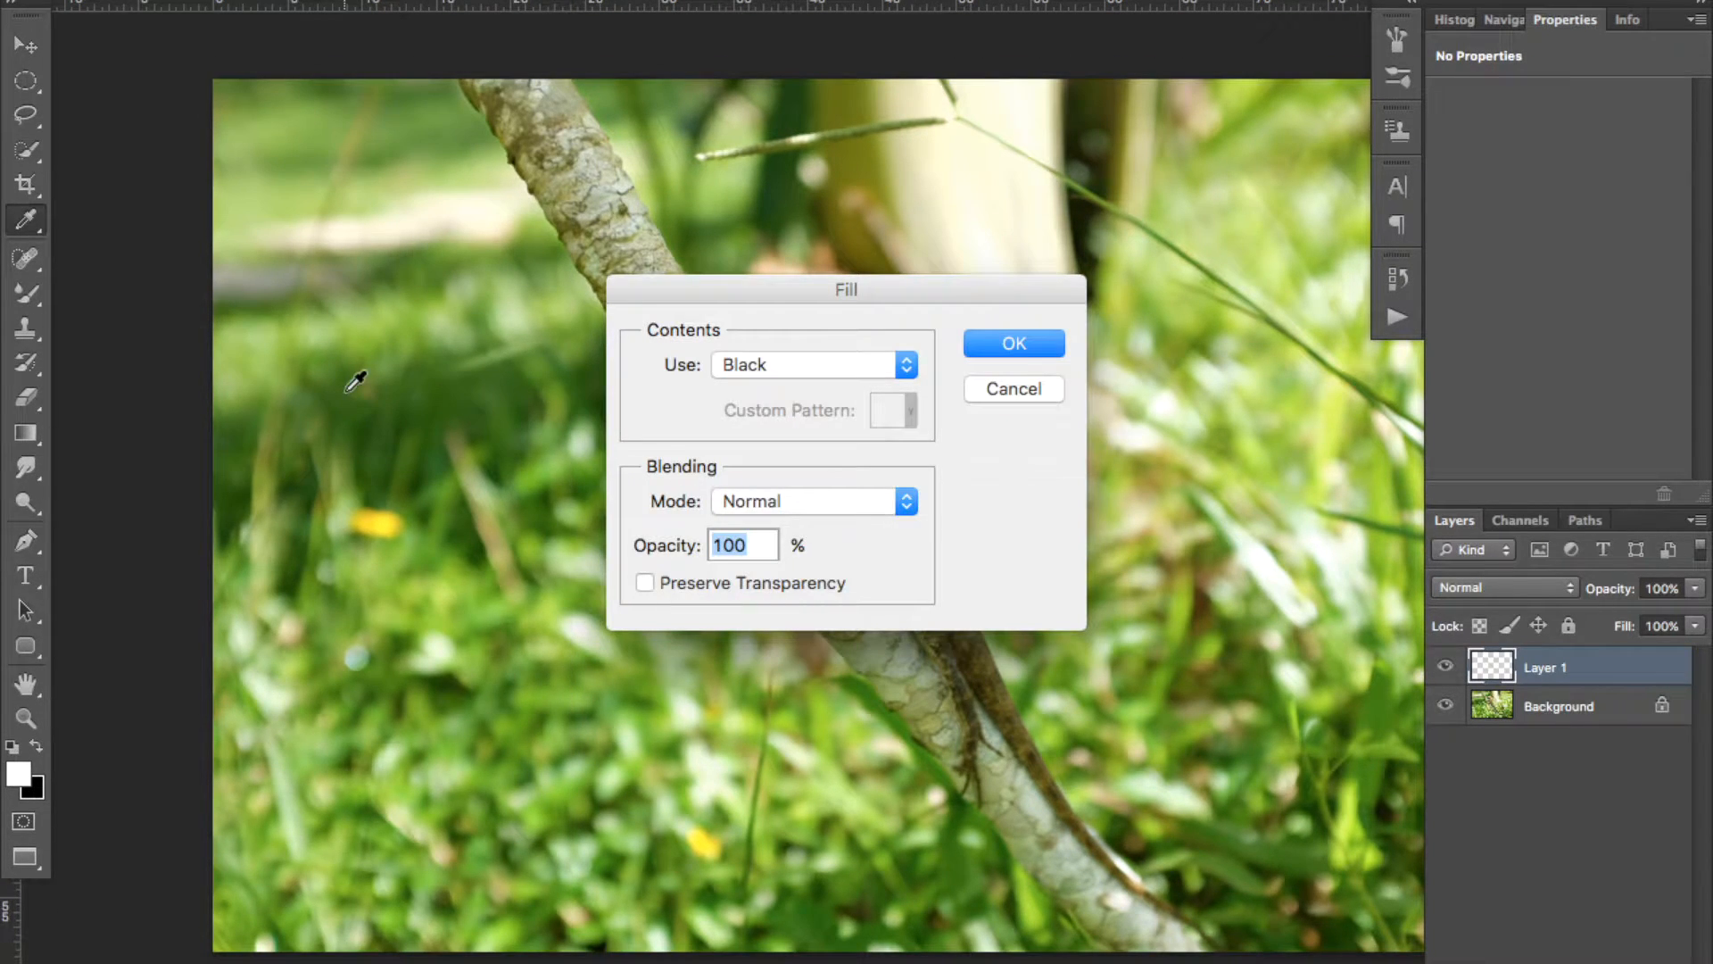
pyautogui.moveTo(500, 364)
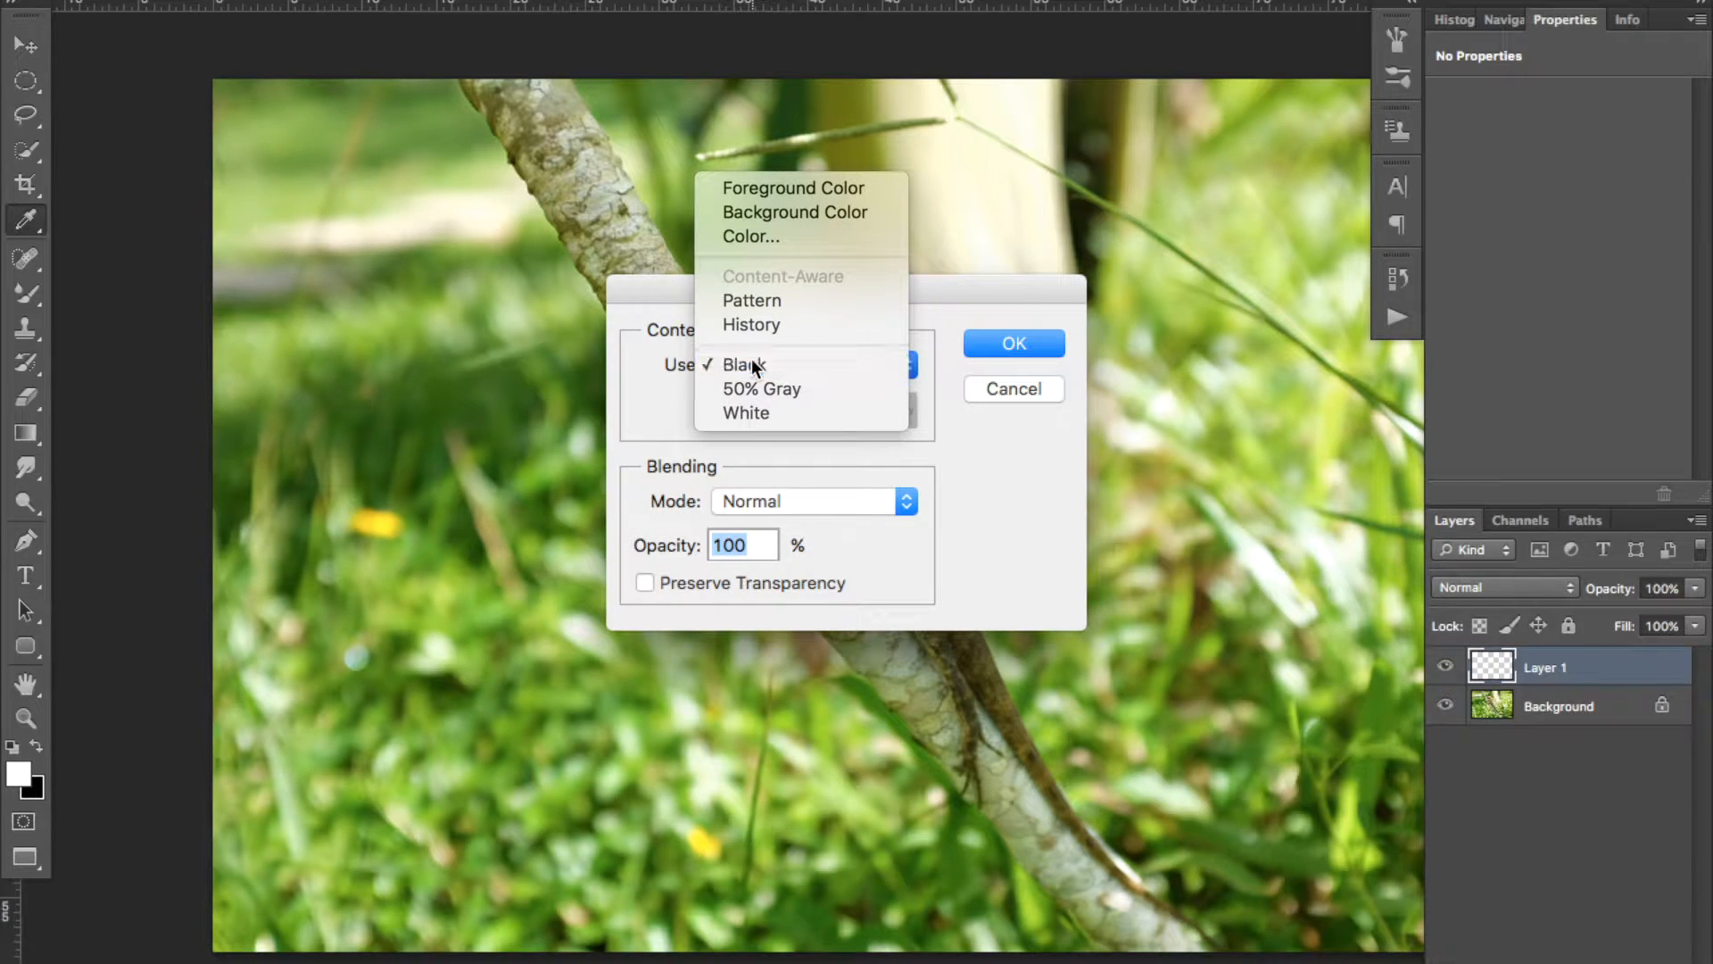
# Fill Layer 1 with black at 100% opacity
pyautogui.click(1011, 342)
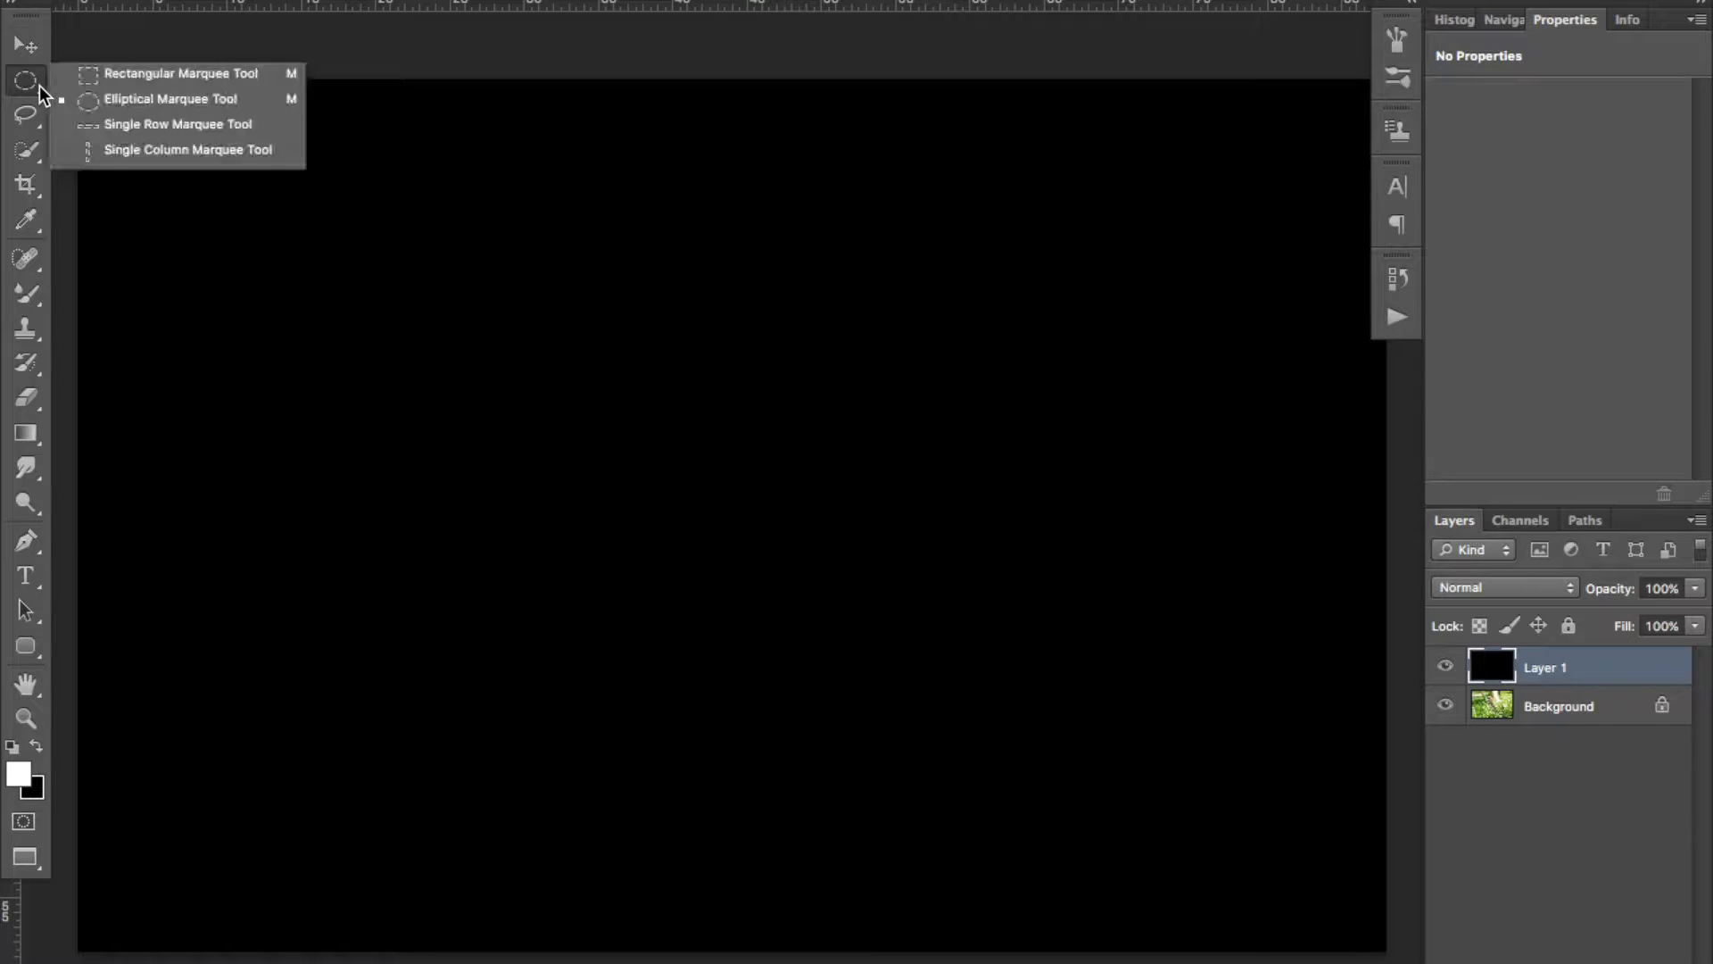
# Select the Elliptical Marquee Tool for cutting an oval from the black layer
pyautogui.click(169, 98)
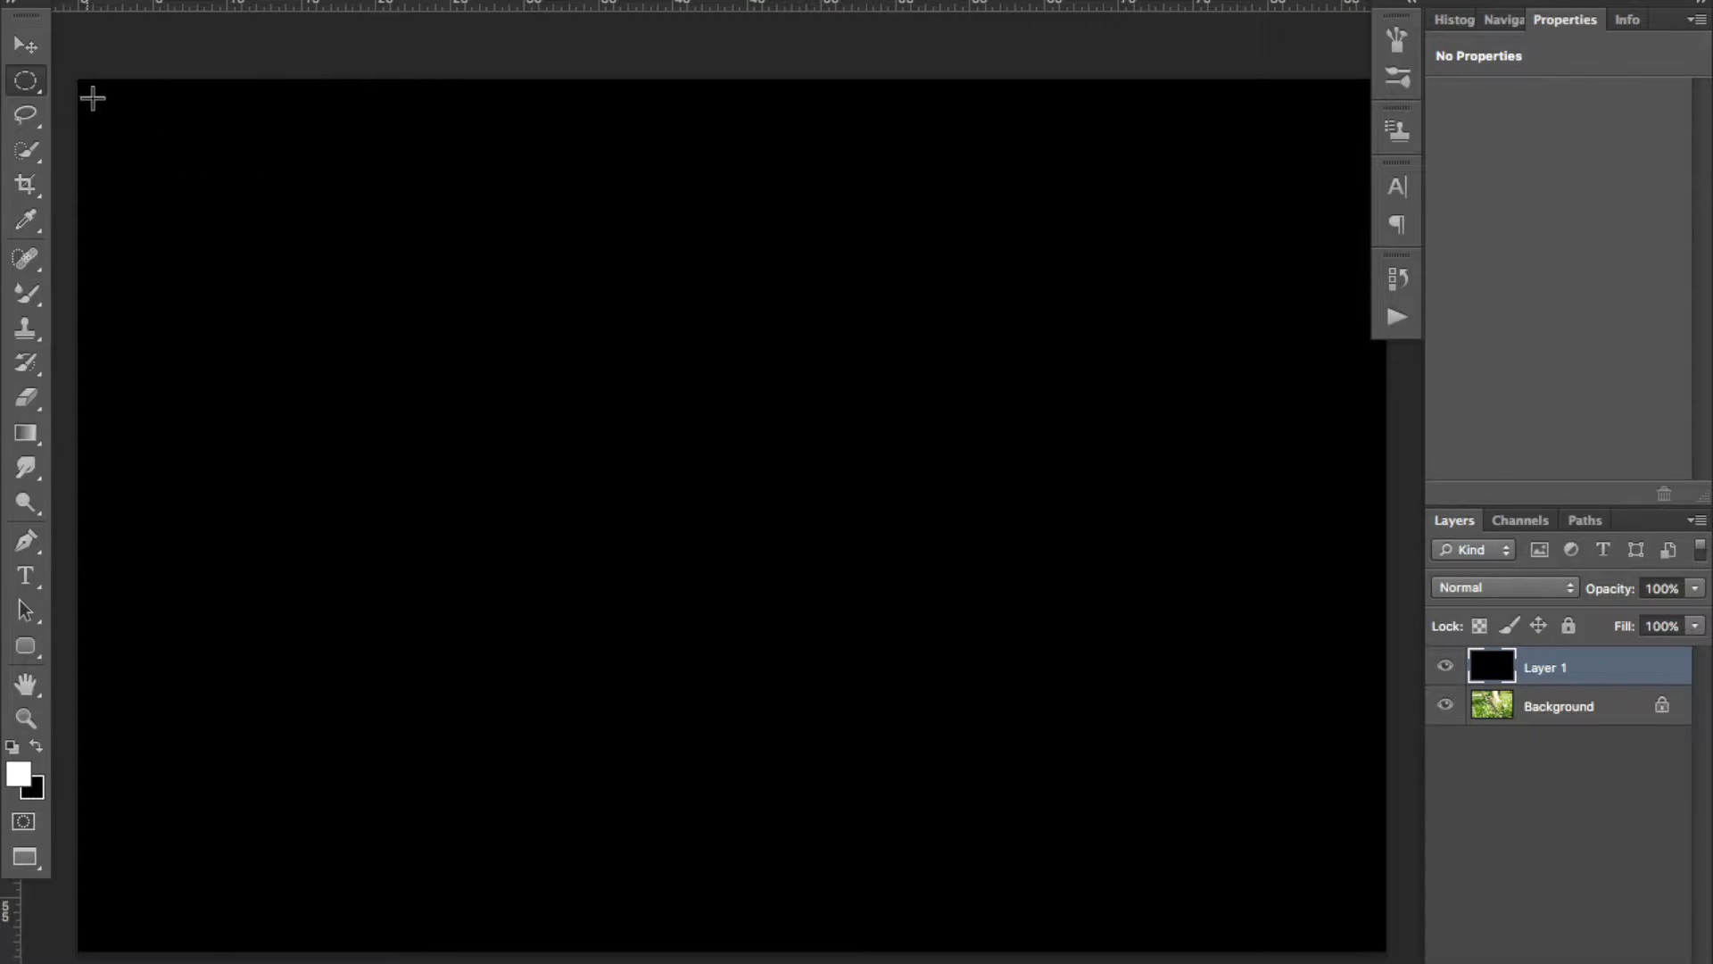
pyautogui.moveTo(76, 80)
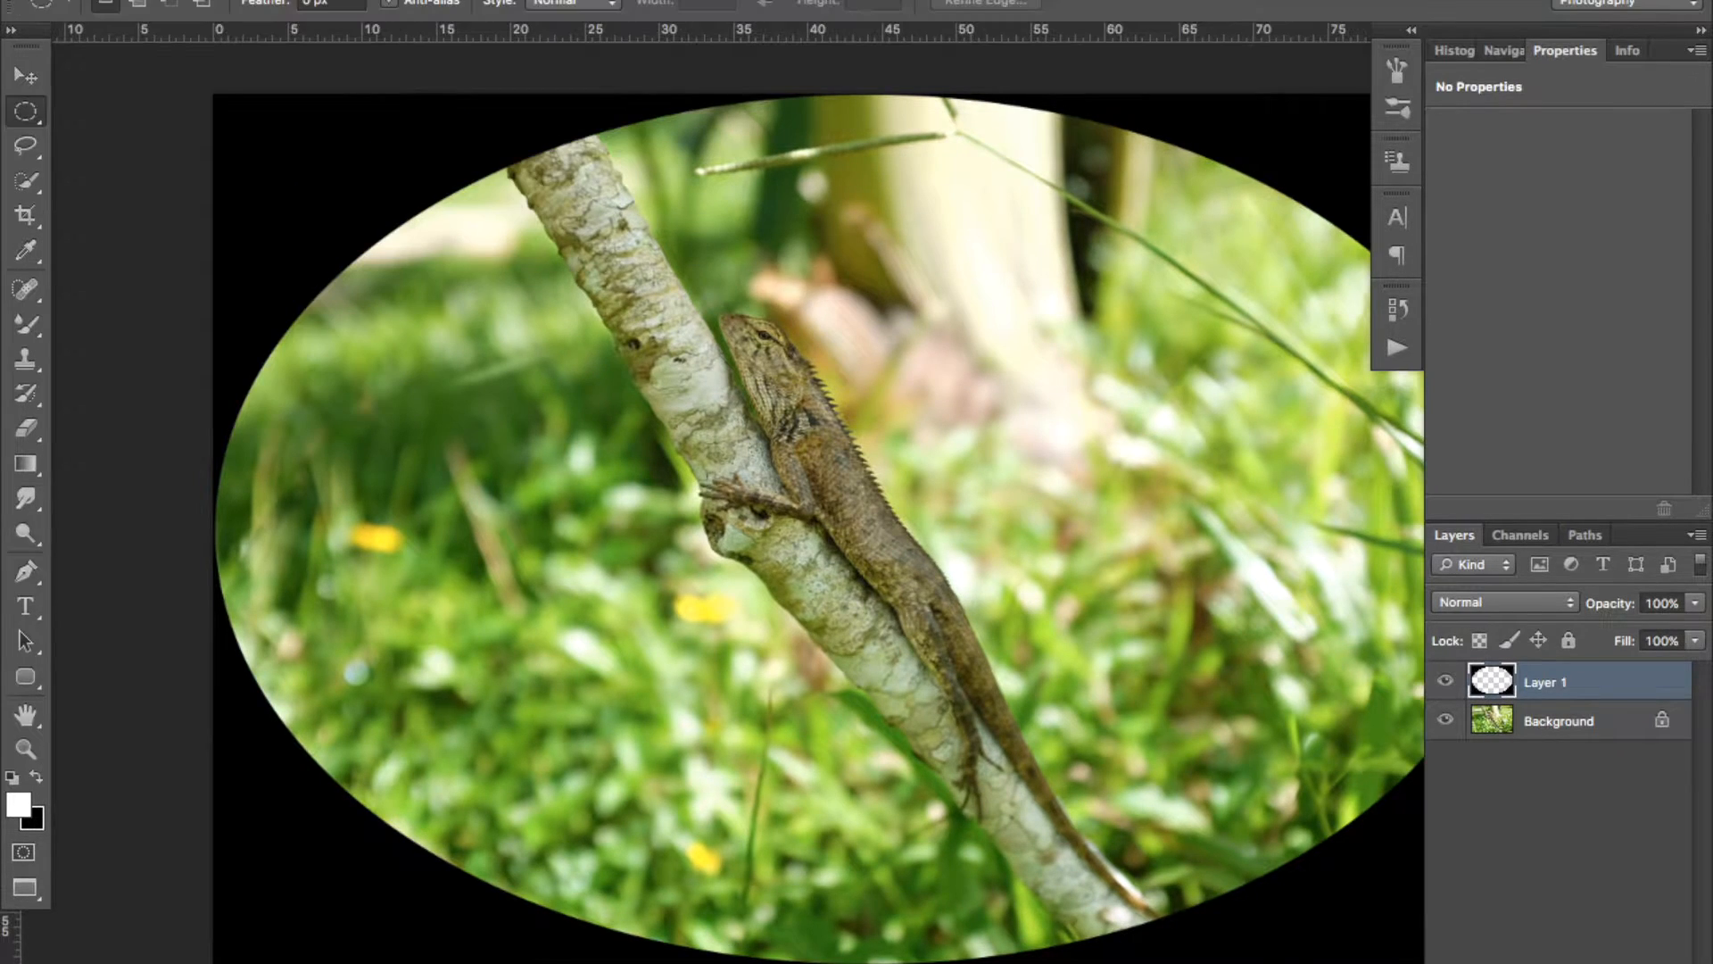
# Apply a Gaussian Blur with 164.8 pixel radius to the black layer
pyautogui.click(643, 272)
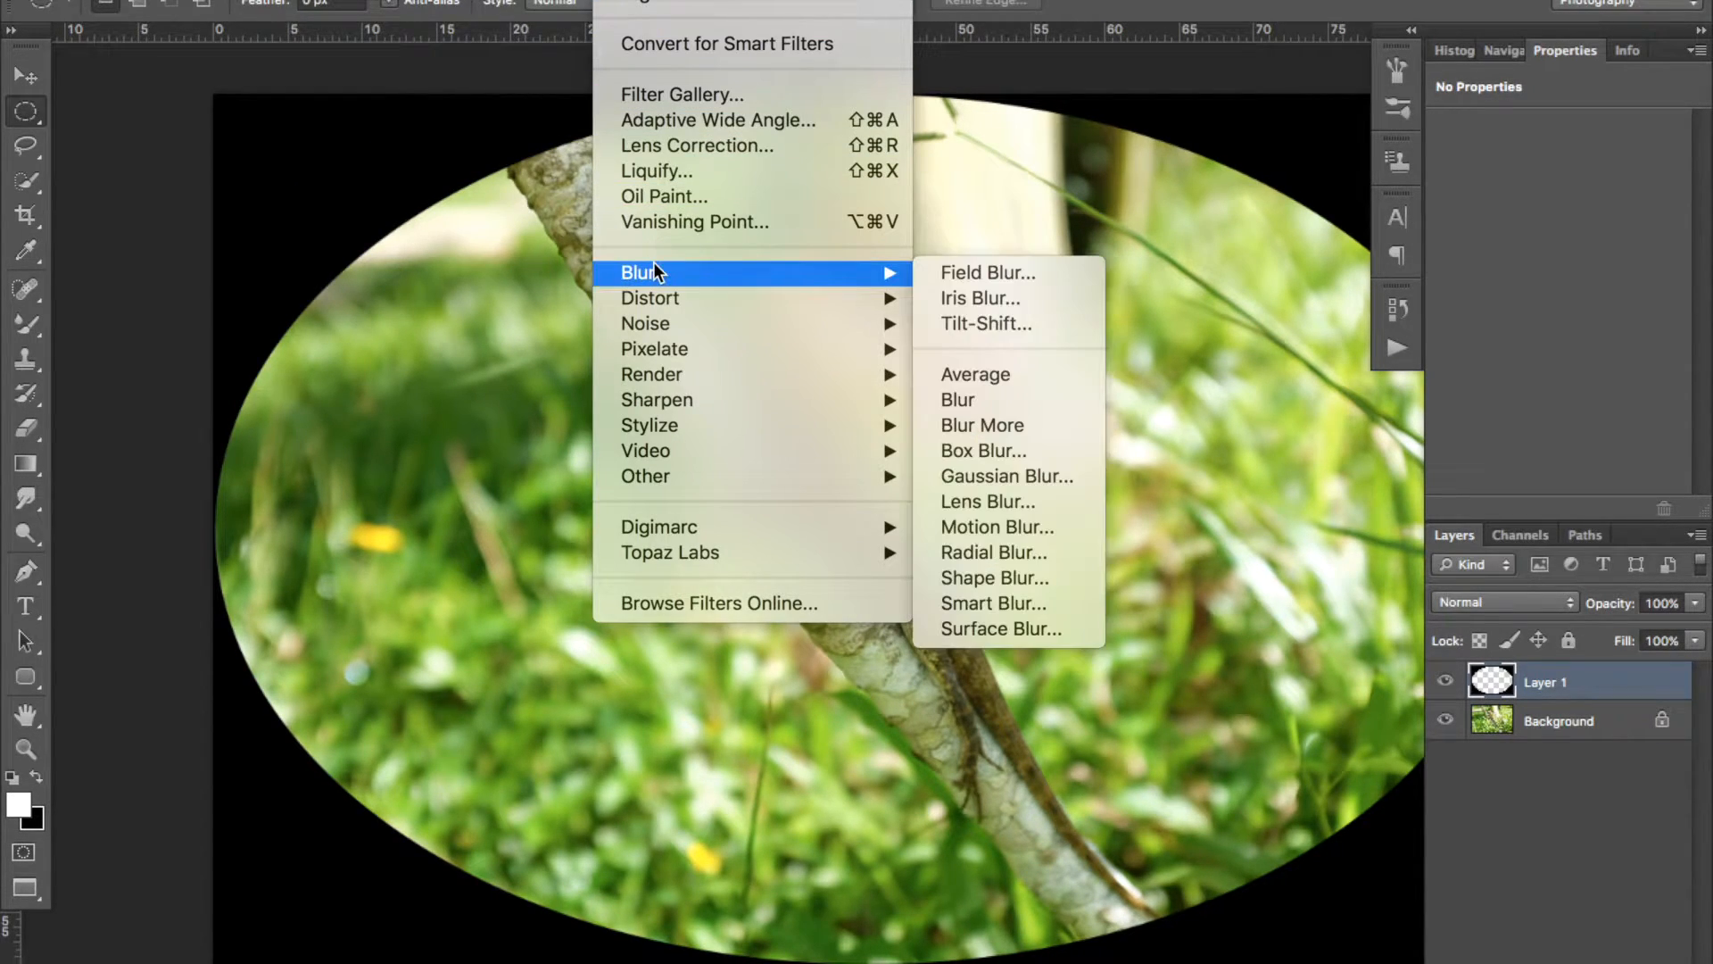
pyautogui.moveTo(1006, 477)
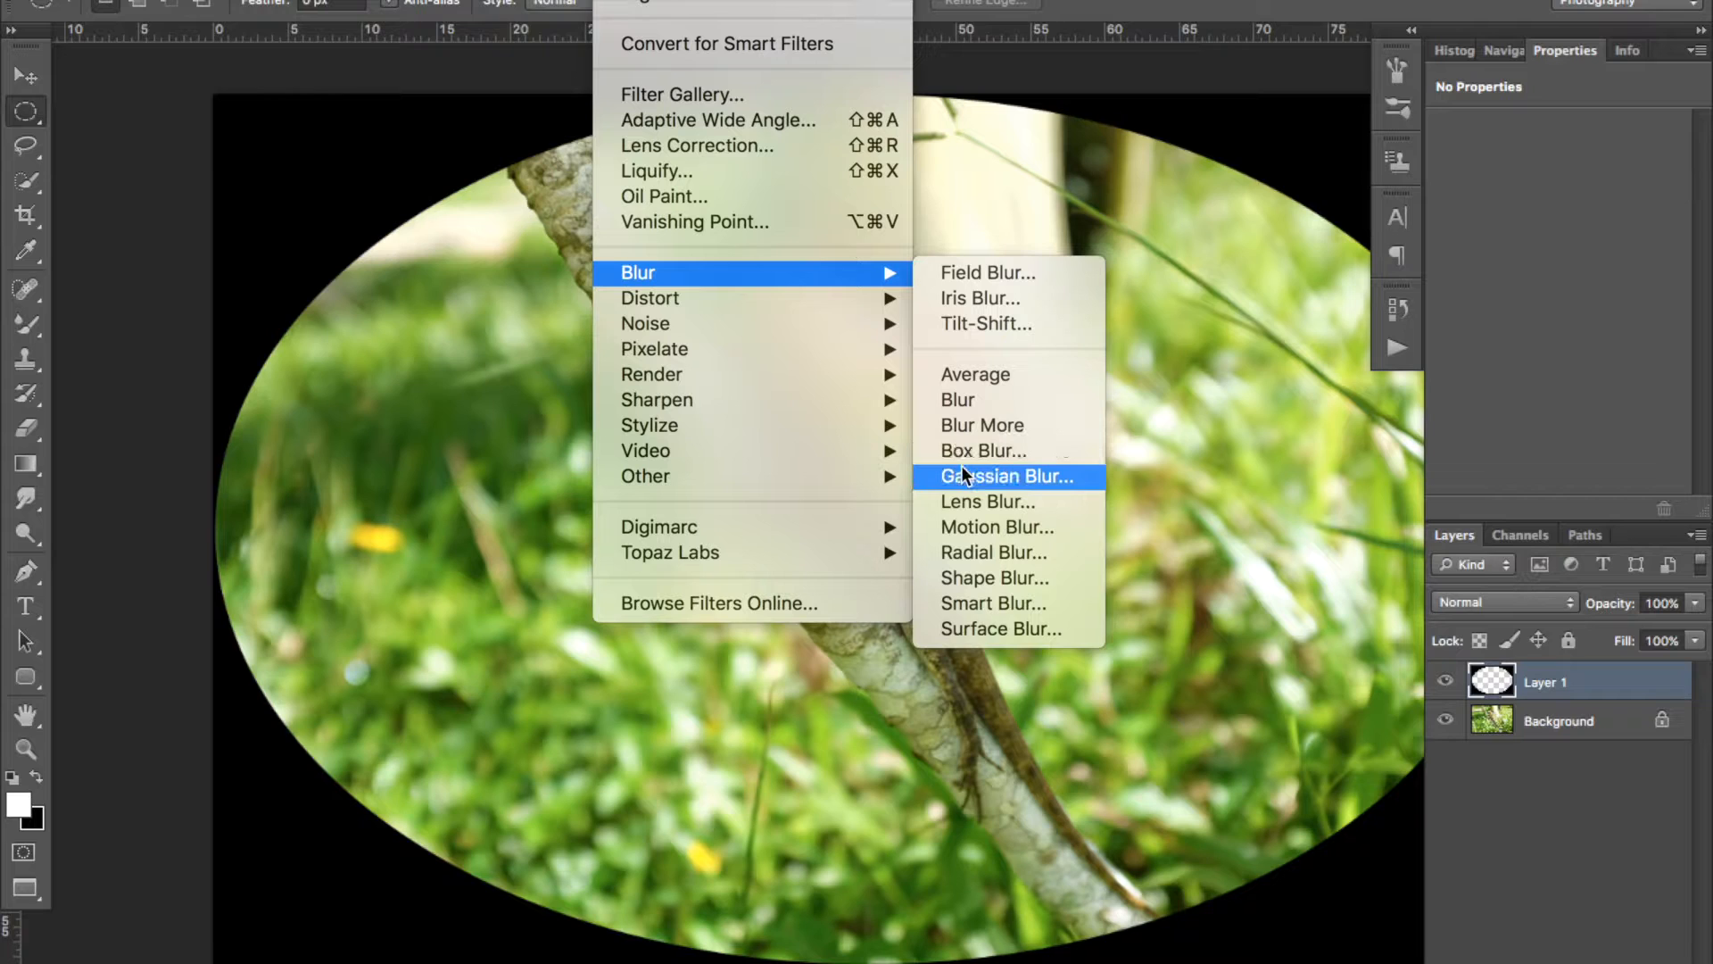
pyautogui.click(1004, 476)
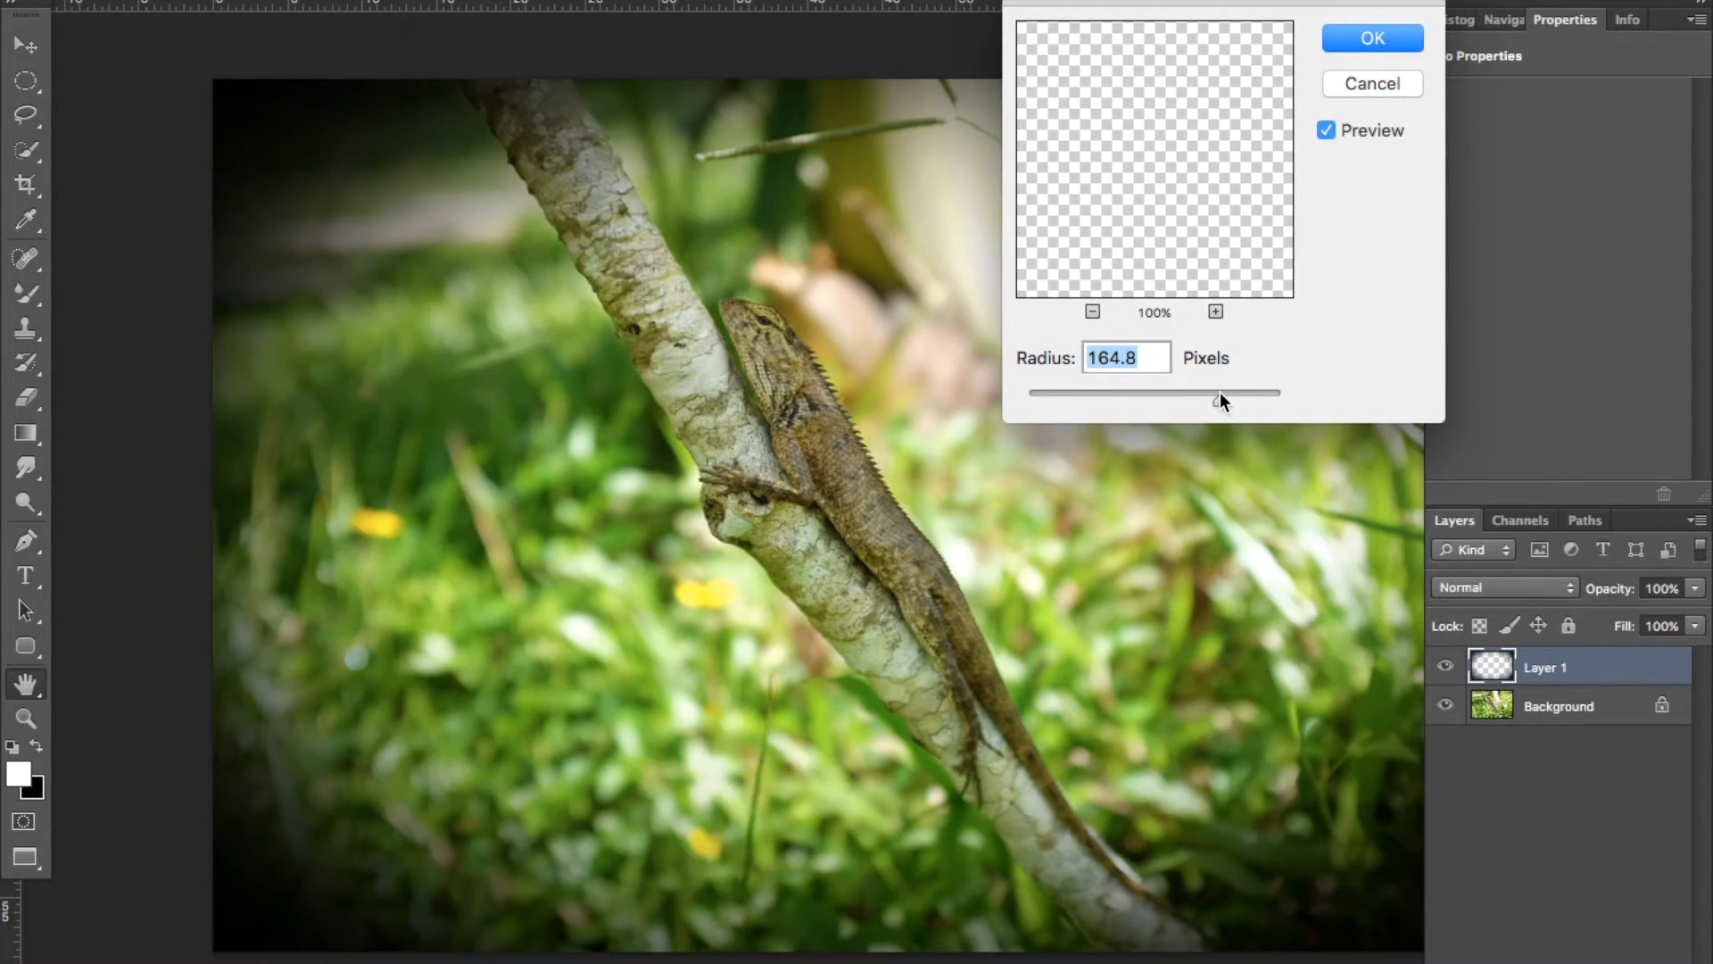
pyautogui.click(1371, 37)
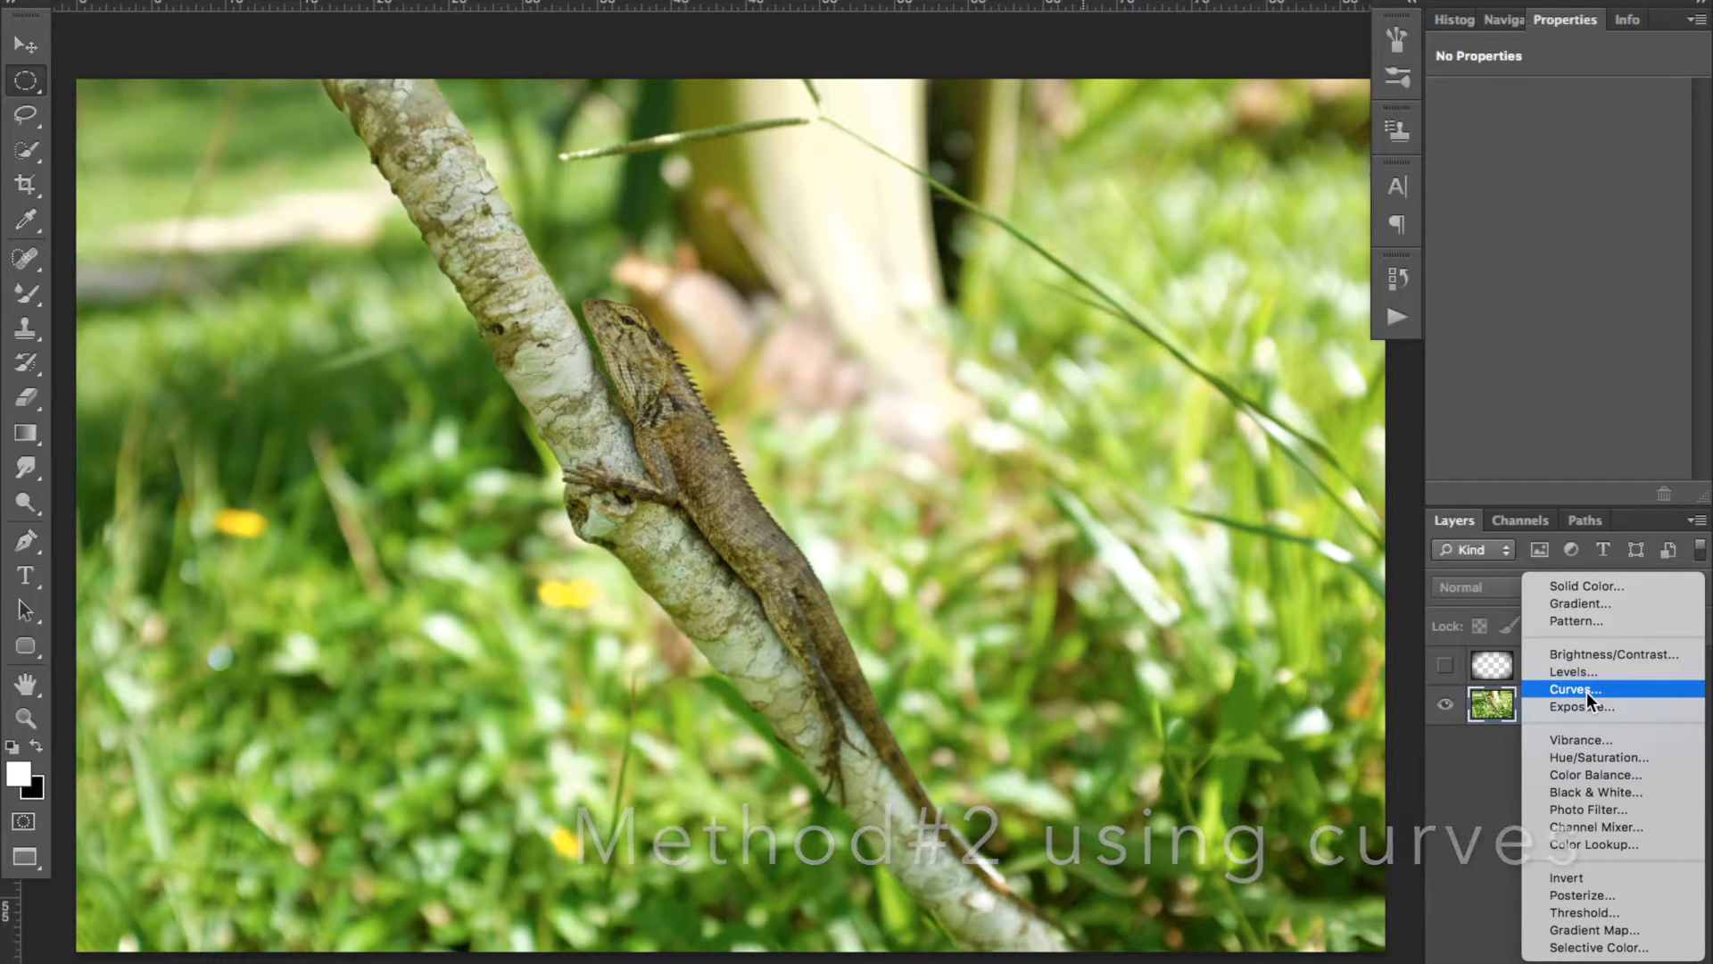
# Add a Curves adjustment layer above the Background to darken the photo
pyautogui.click(1572, 688)
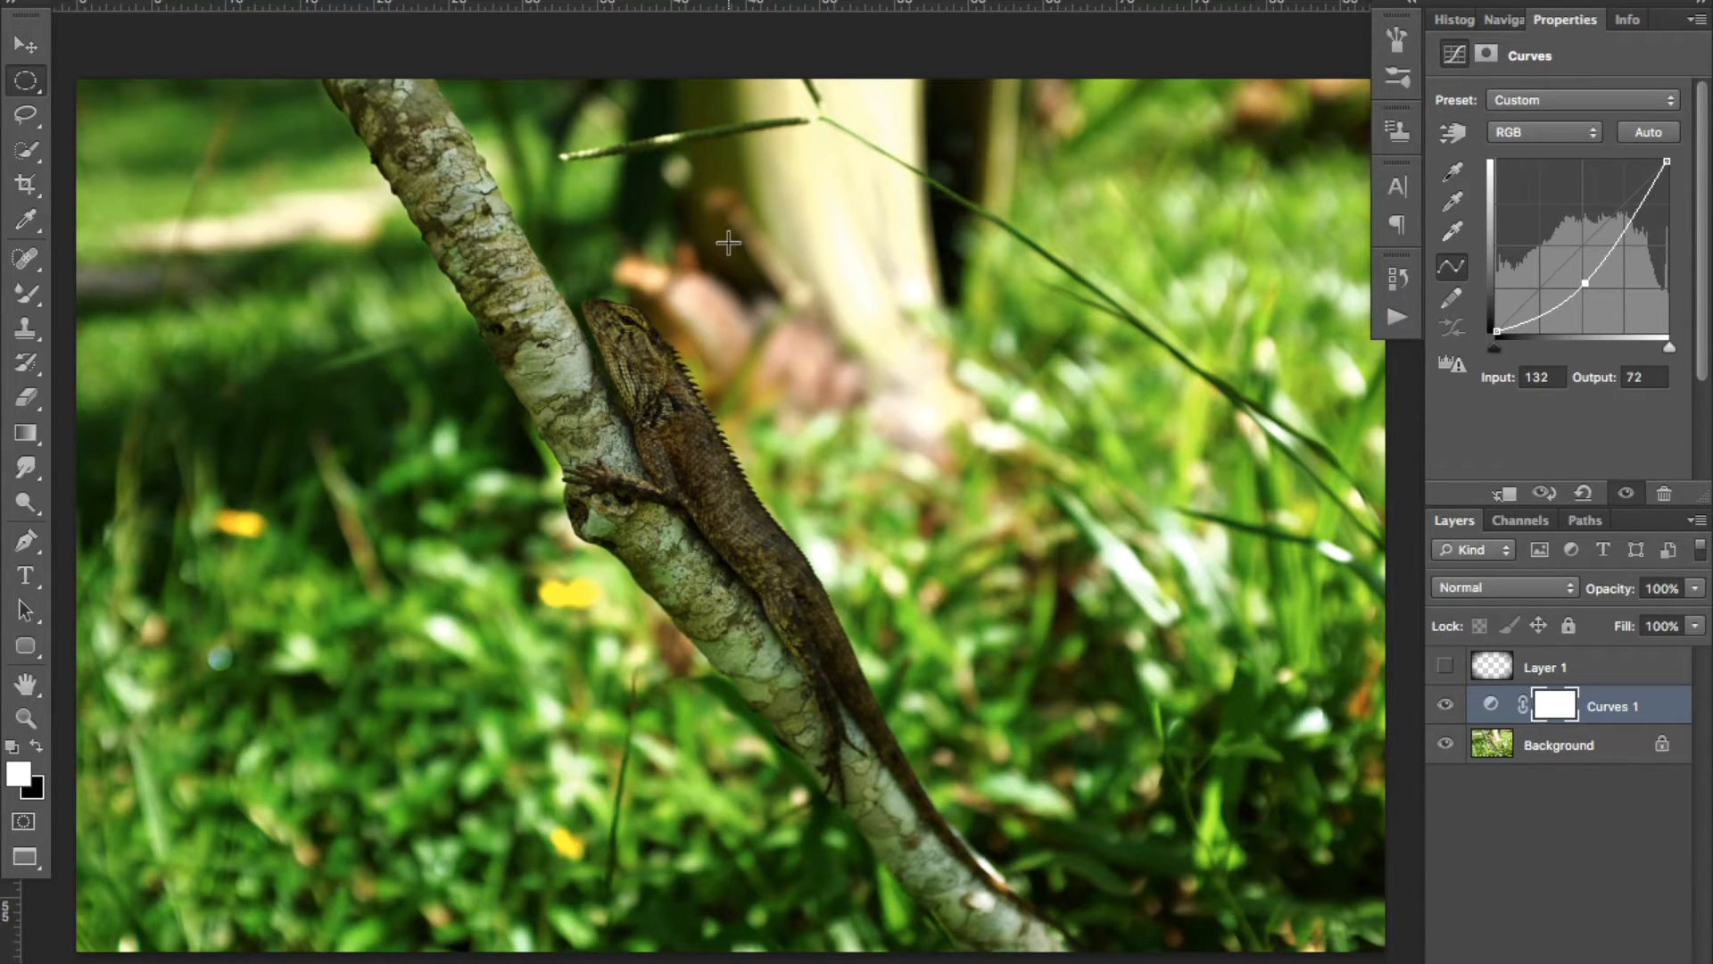
pyautogui.moveTo(726, 250)
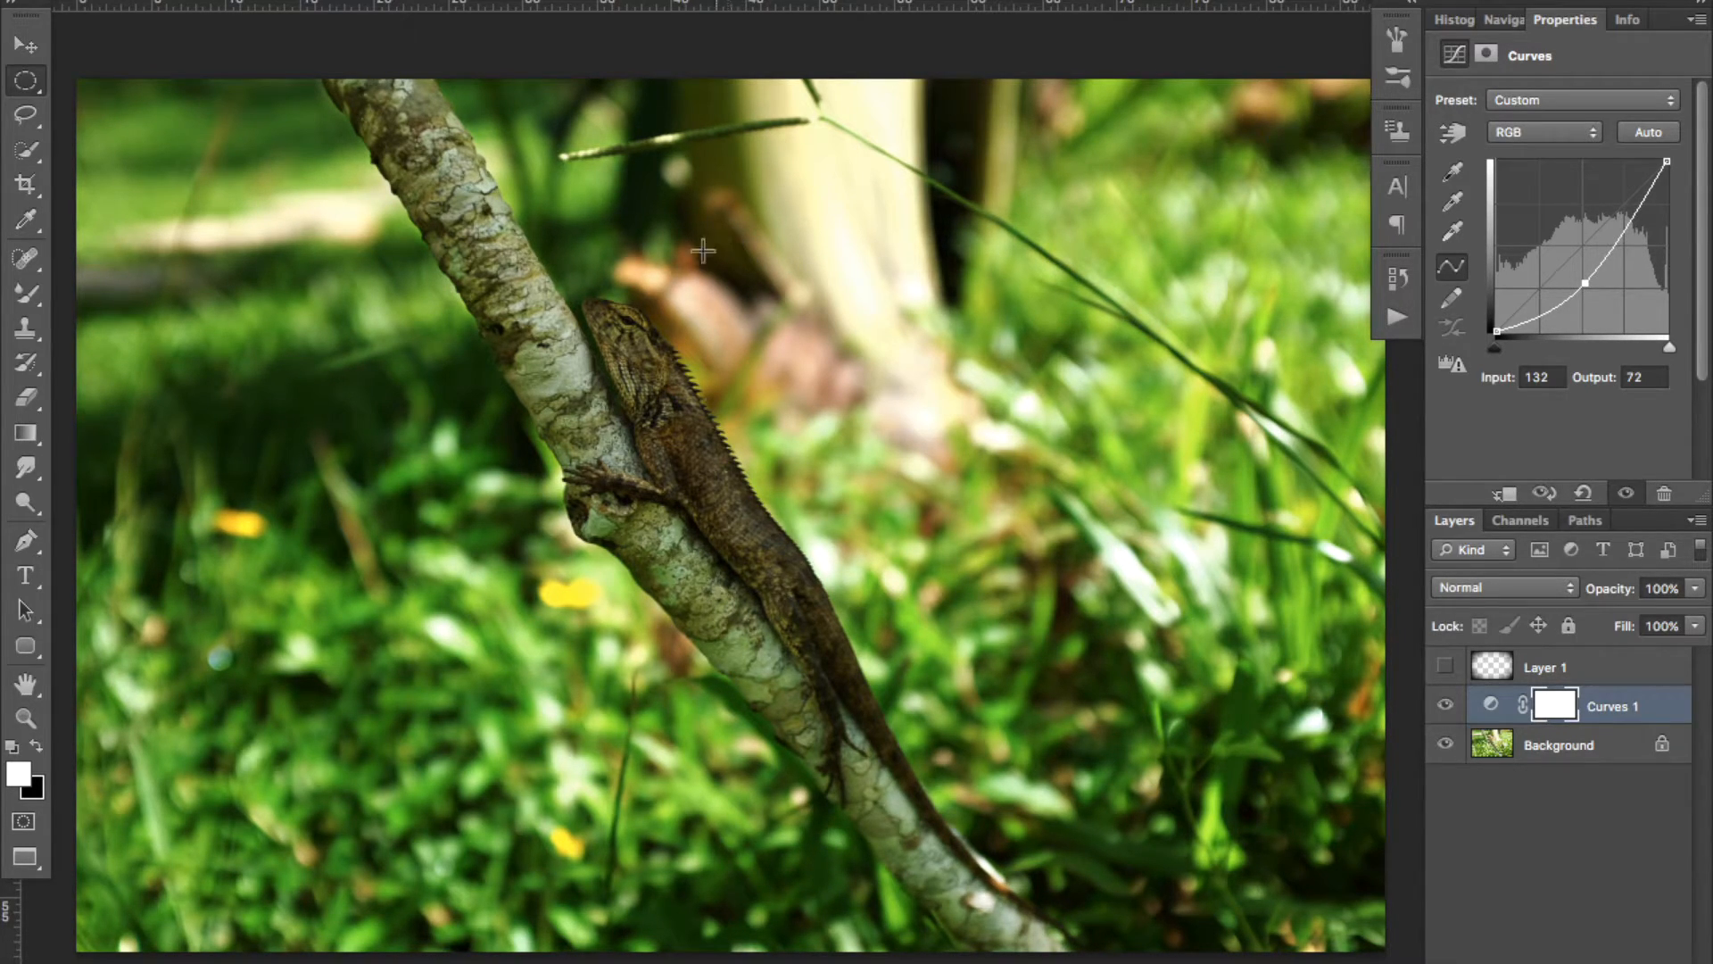
pyautogui.moveTo(74, 80)
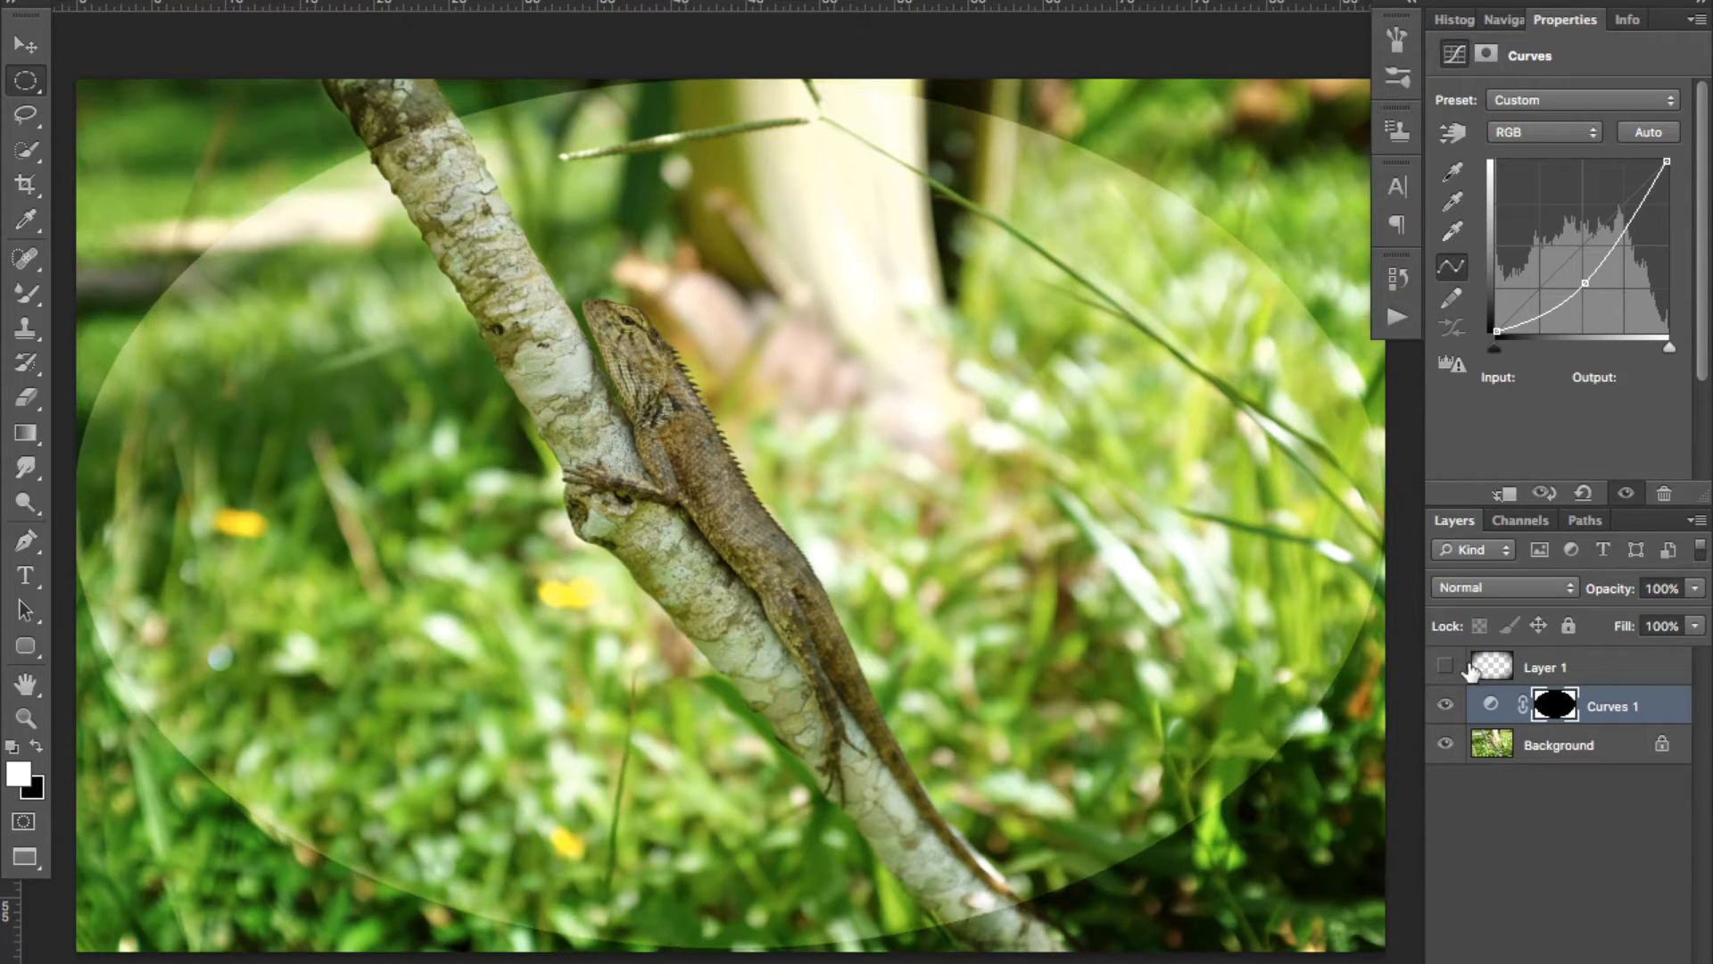
# Open the Curves 1 layer mask properties
pyautogui.click(1485, 54)
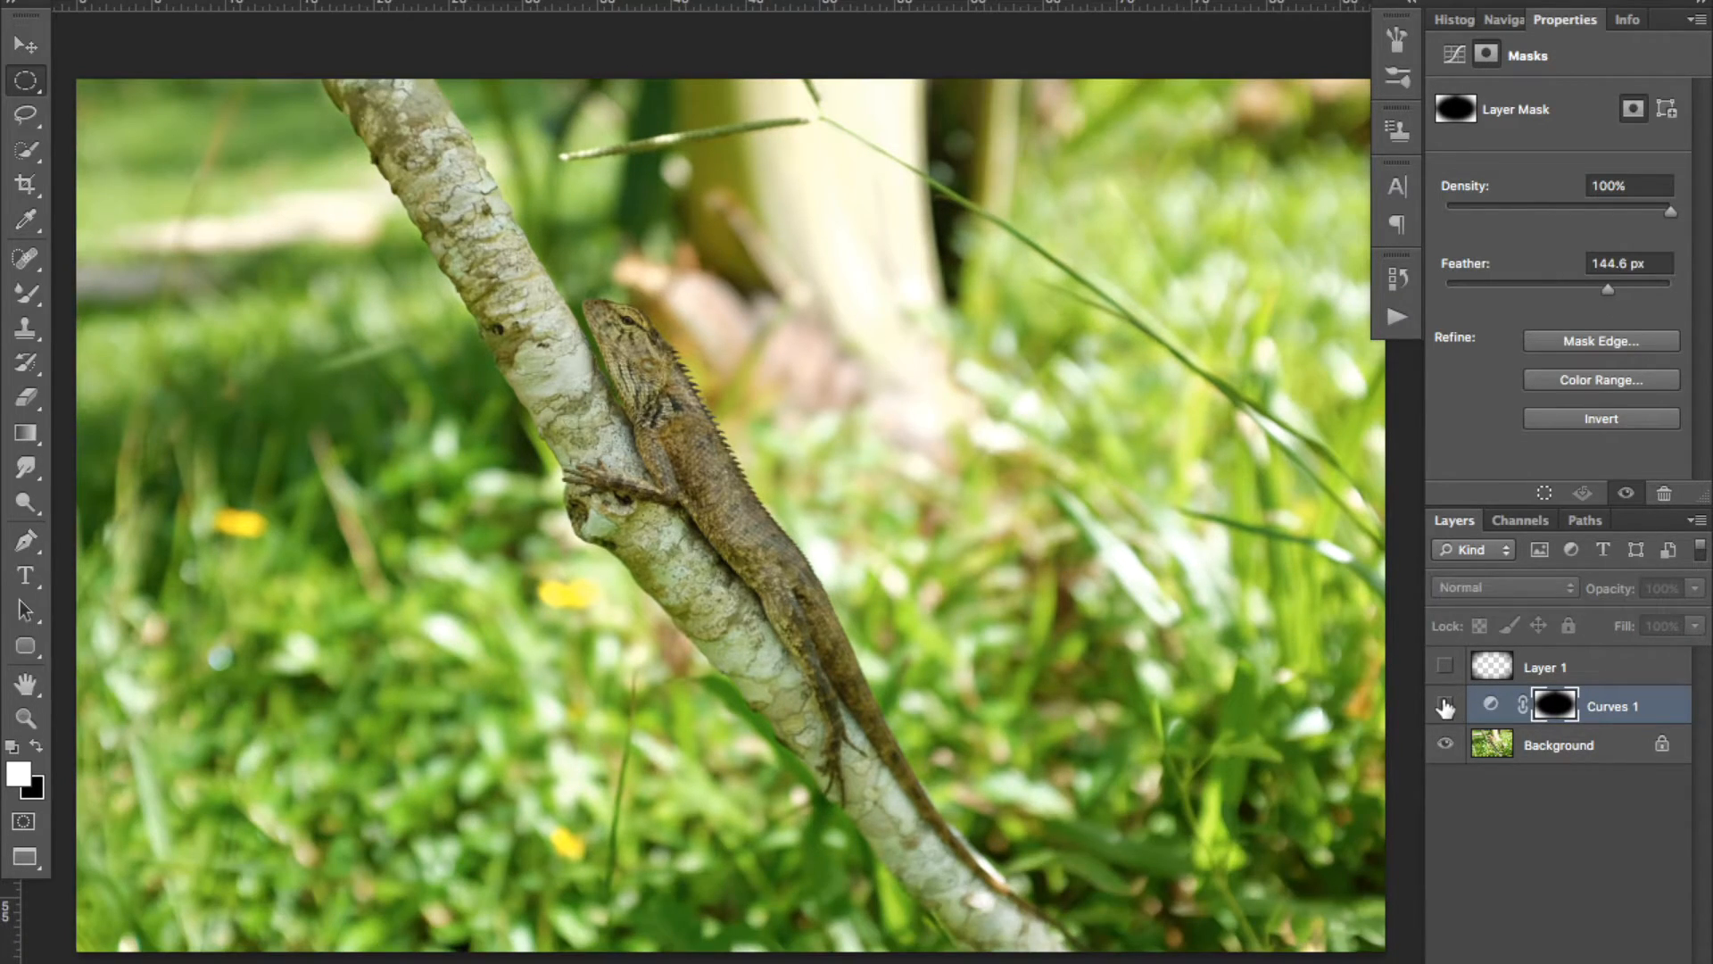
# Toggle the Curves 1 layer's visibility to compare the feathered edge darkening
pyautogui.click(1445, 707)
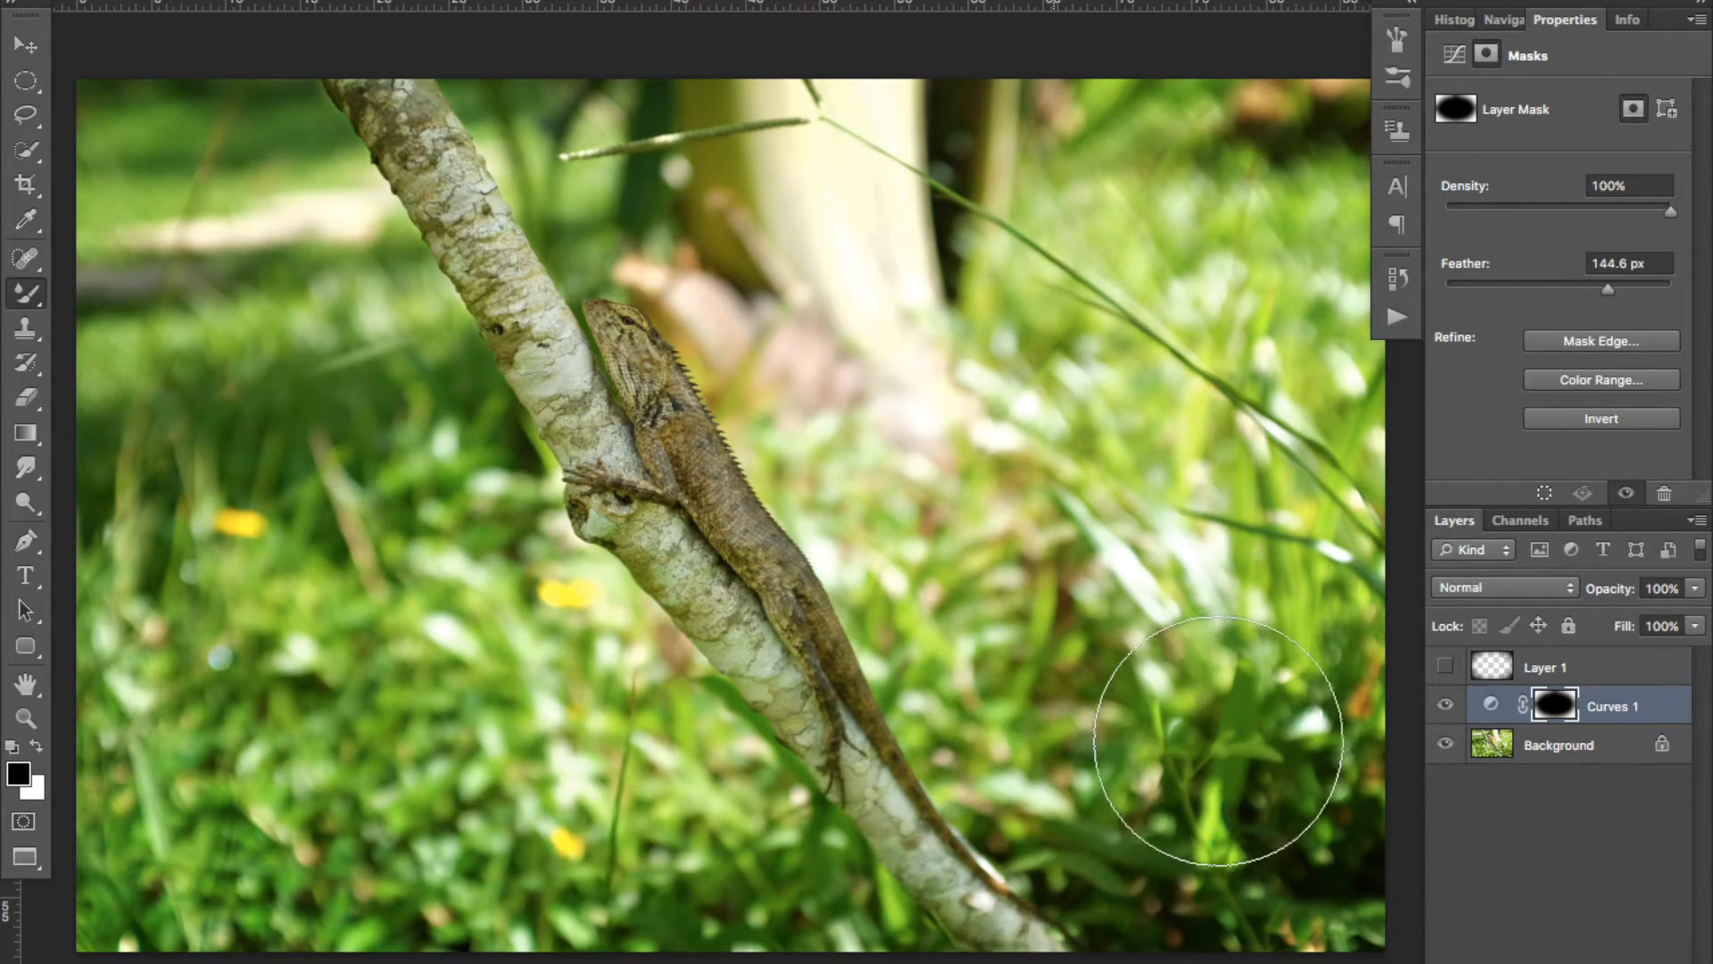
pyautogui.moveTo(1267, 824)
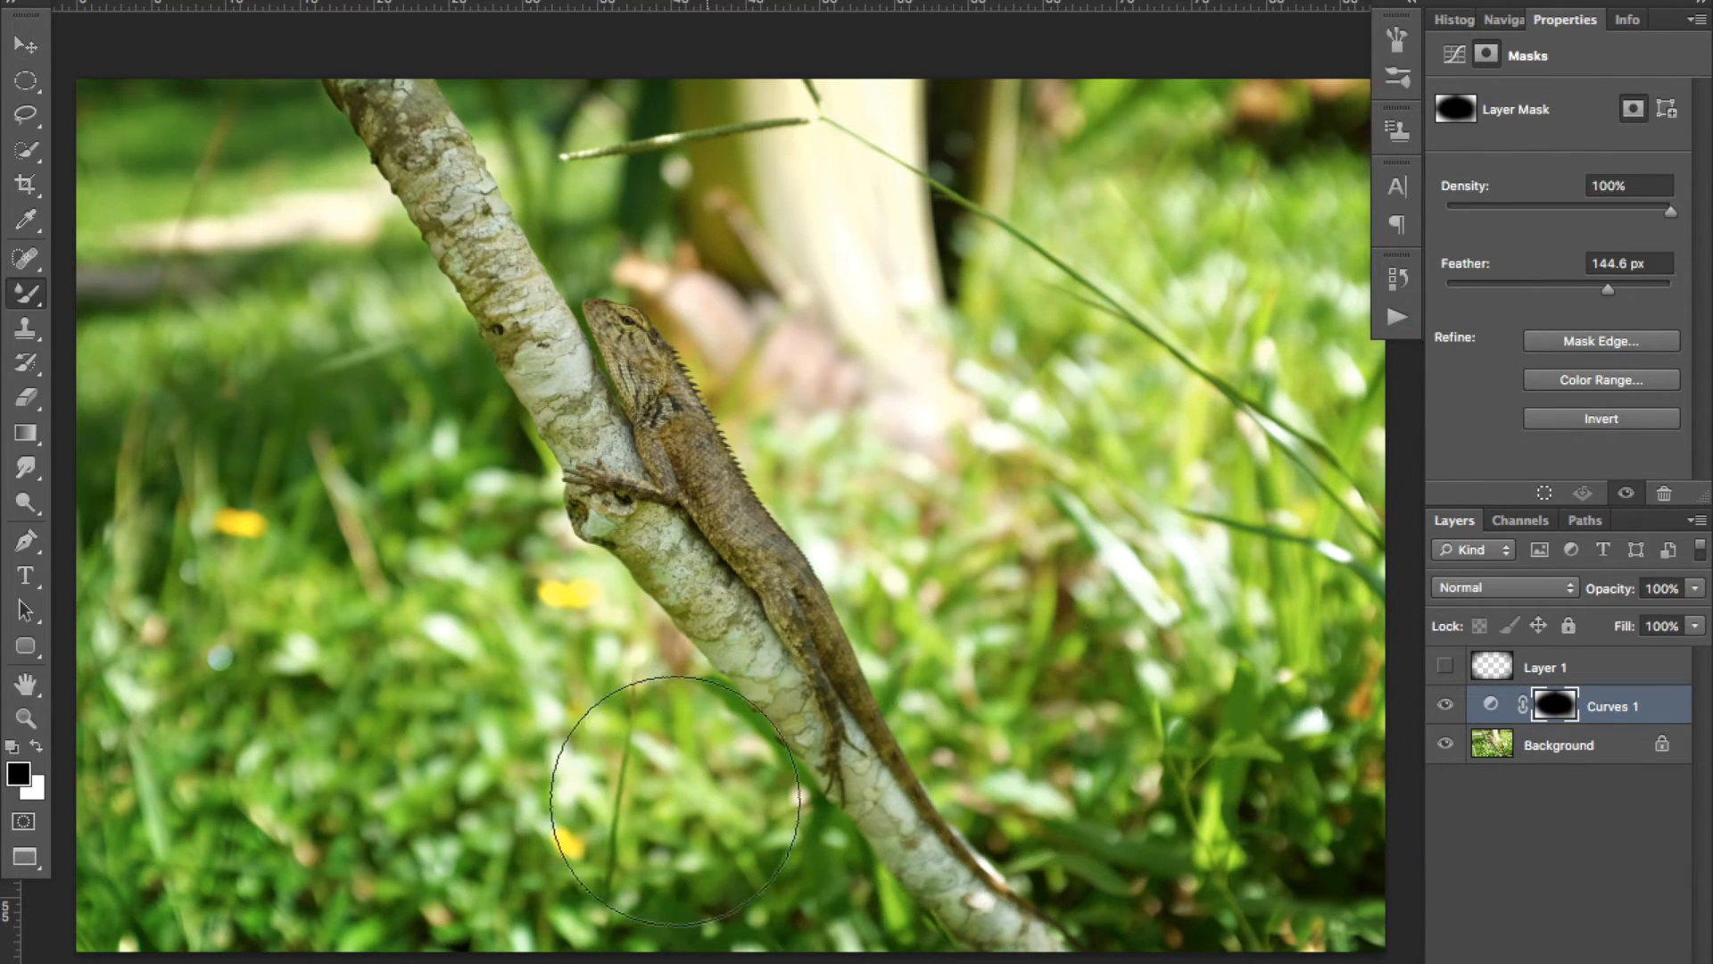
pyautogui.moveTo(1183, 230)
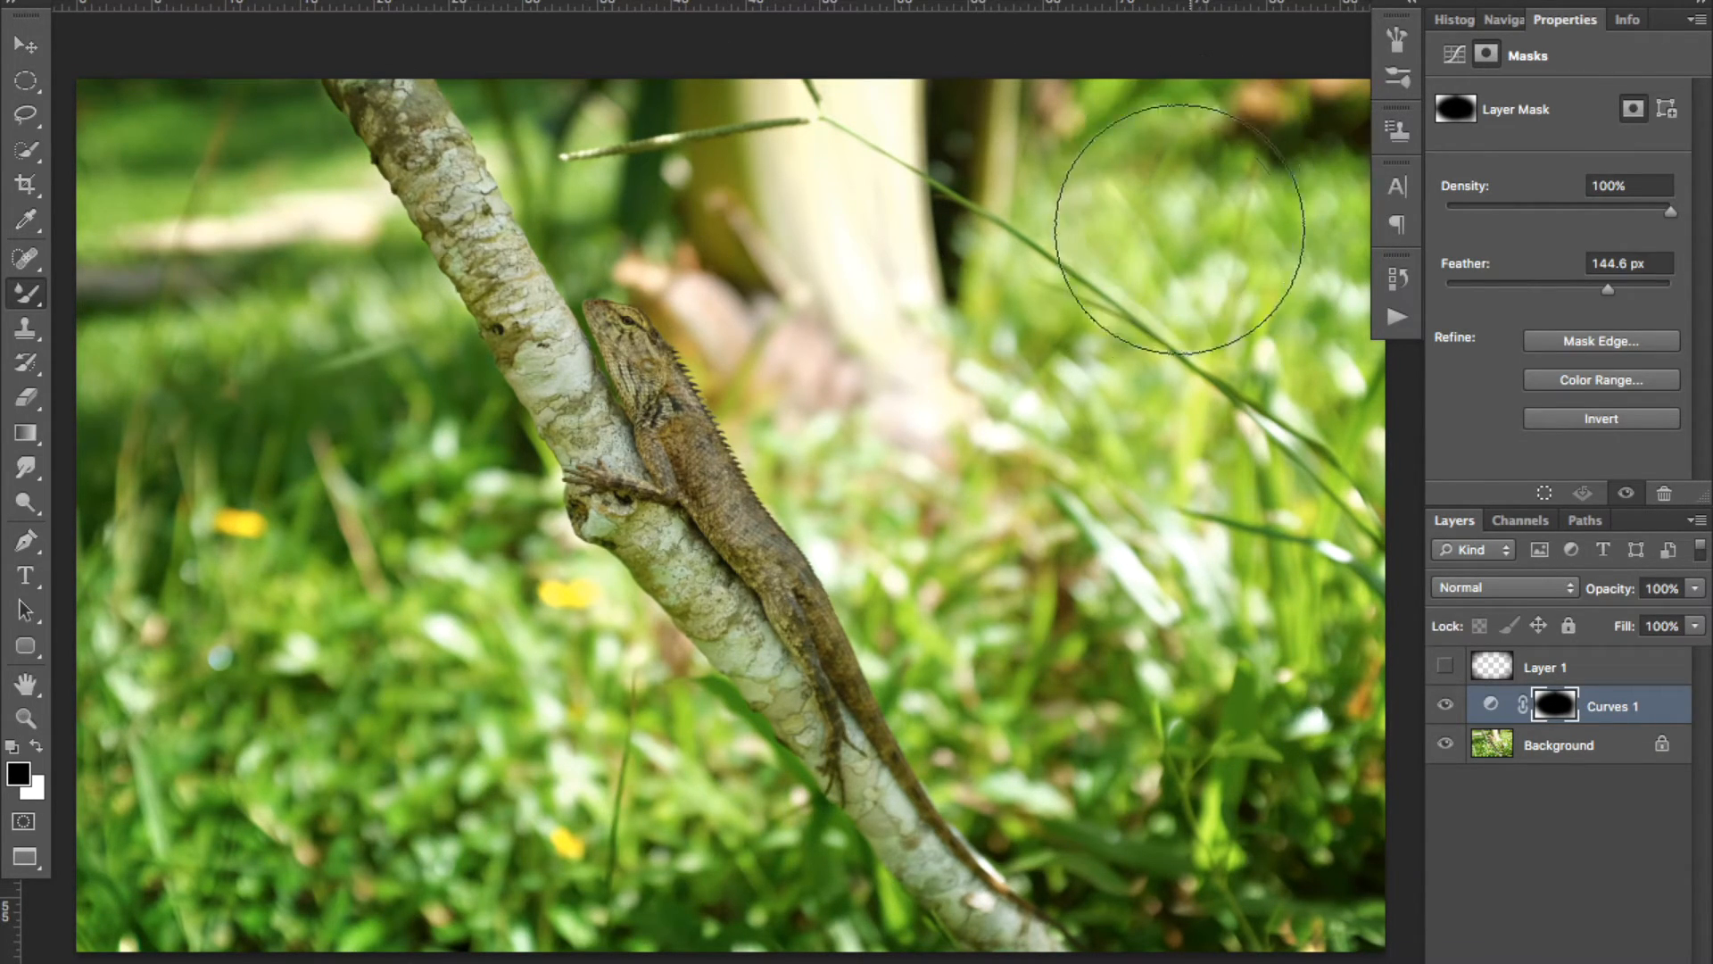
pyautogui.moveTo(44, 808)
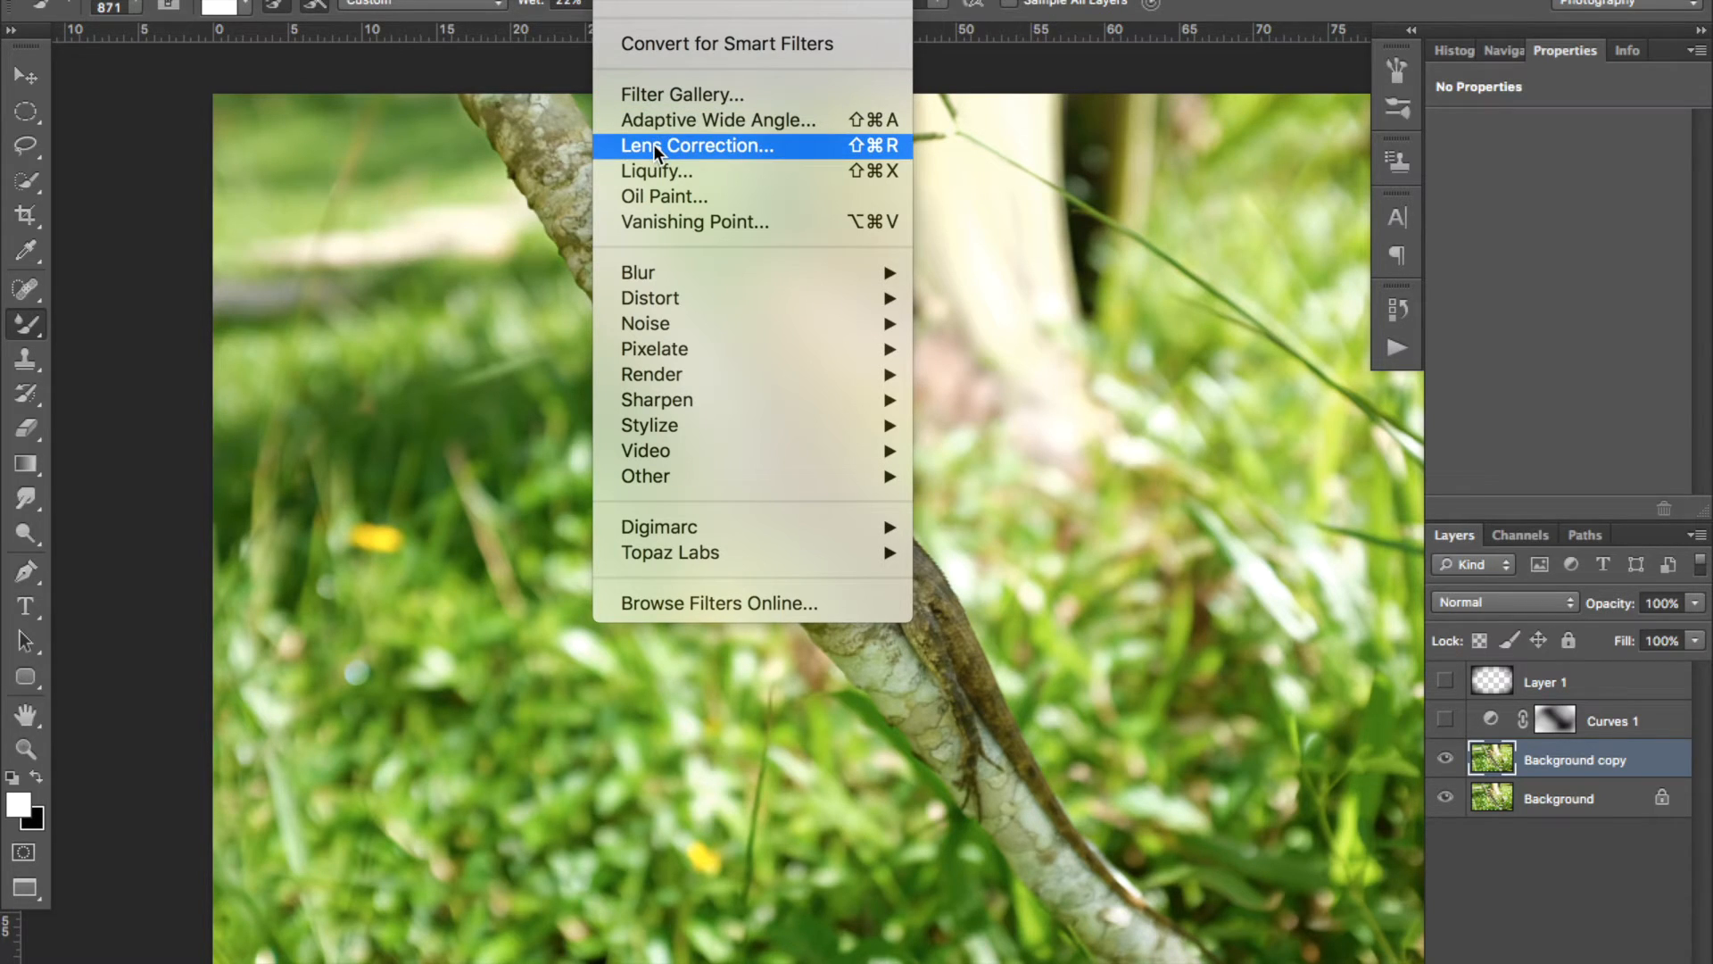
# Open Lens Correction on the Custom tab with Custom settings selected
pyautogui.click(696, 146)
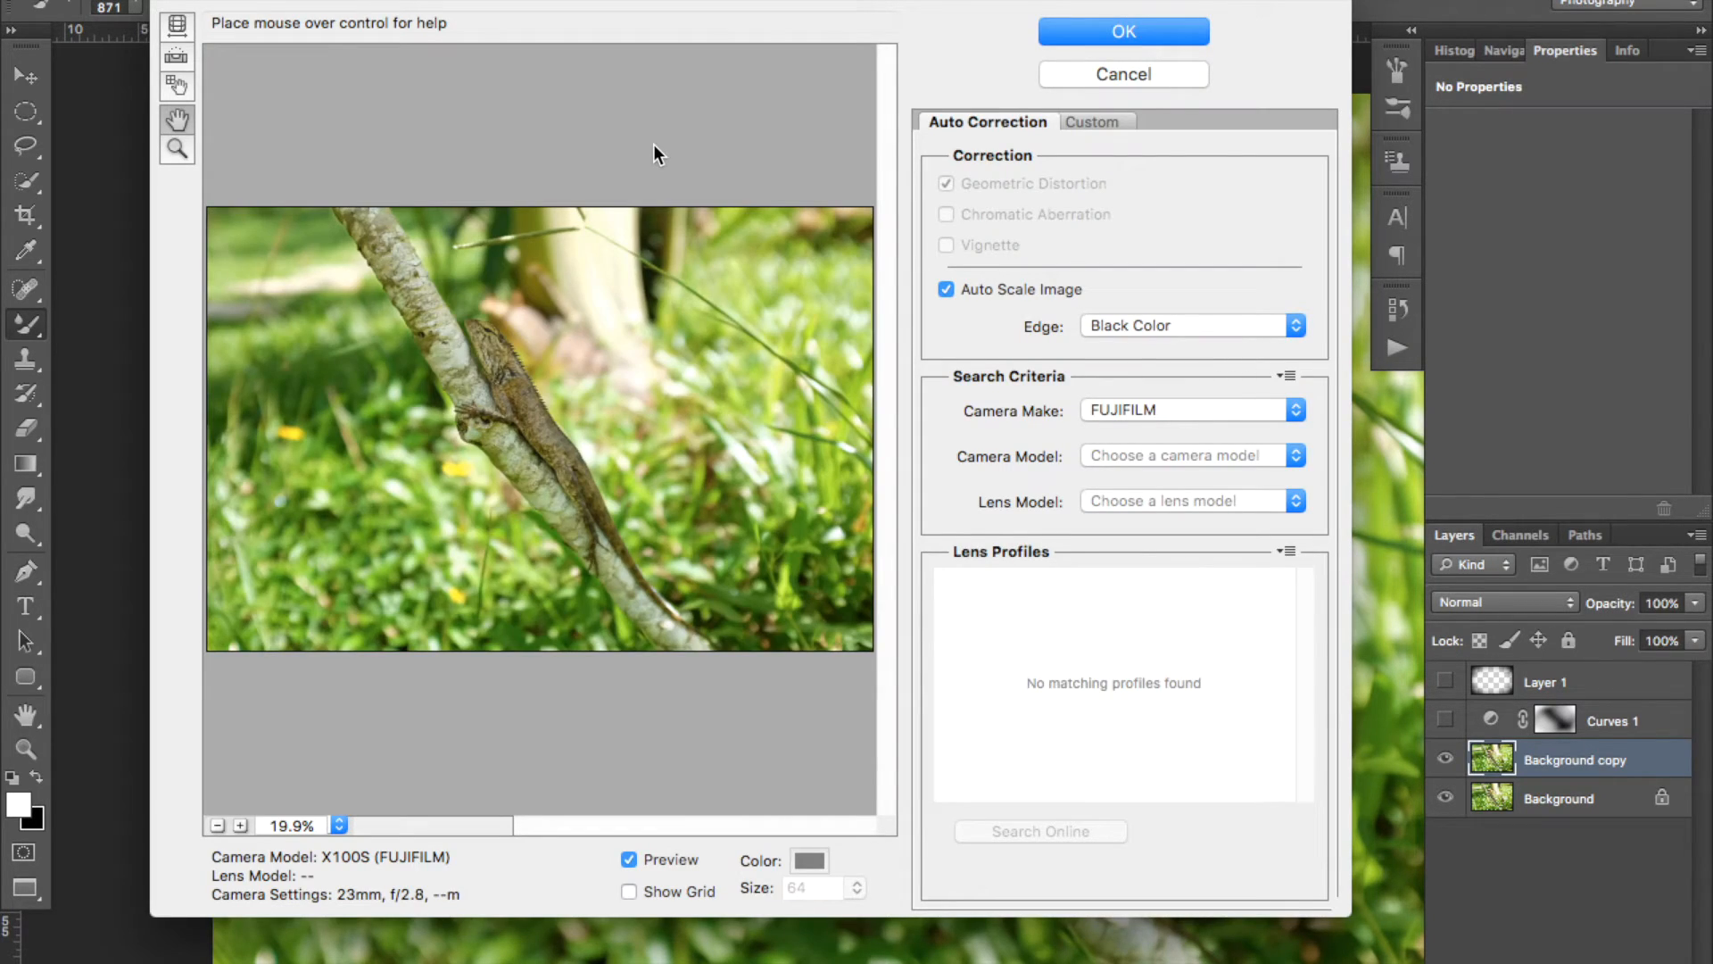
pyautogui.click(1092, 122)
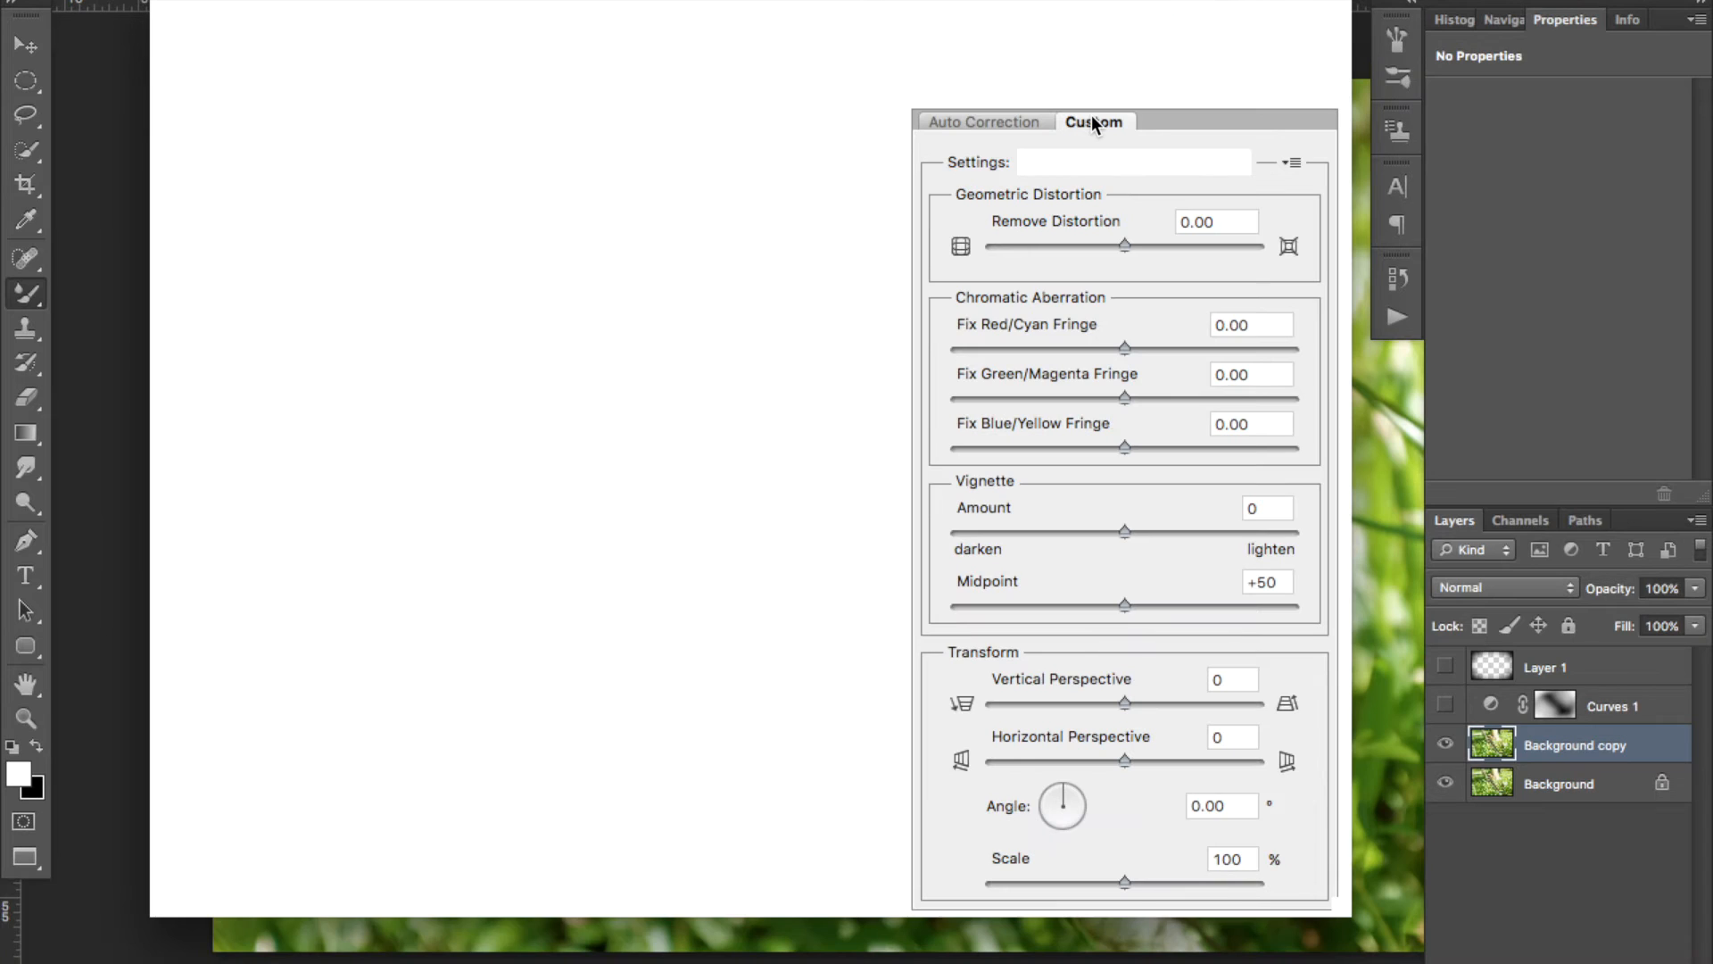
pyautogui.moveTo(1133, 162)
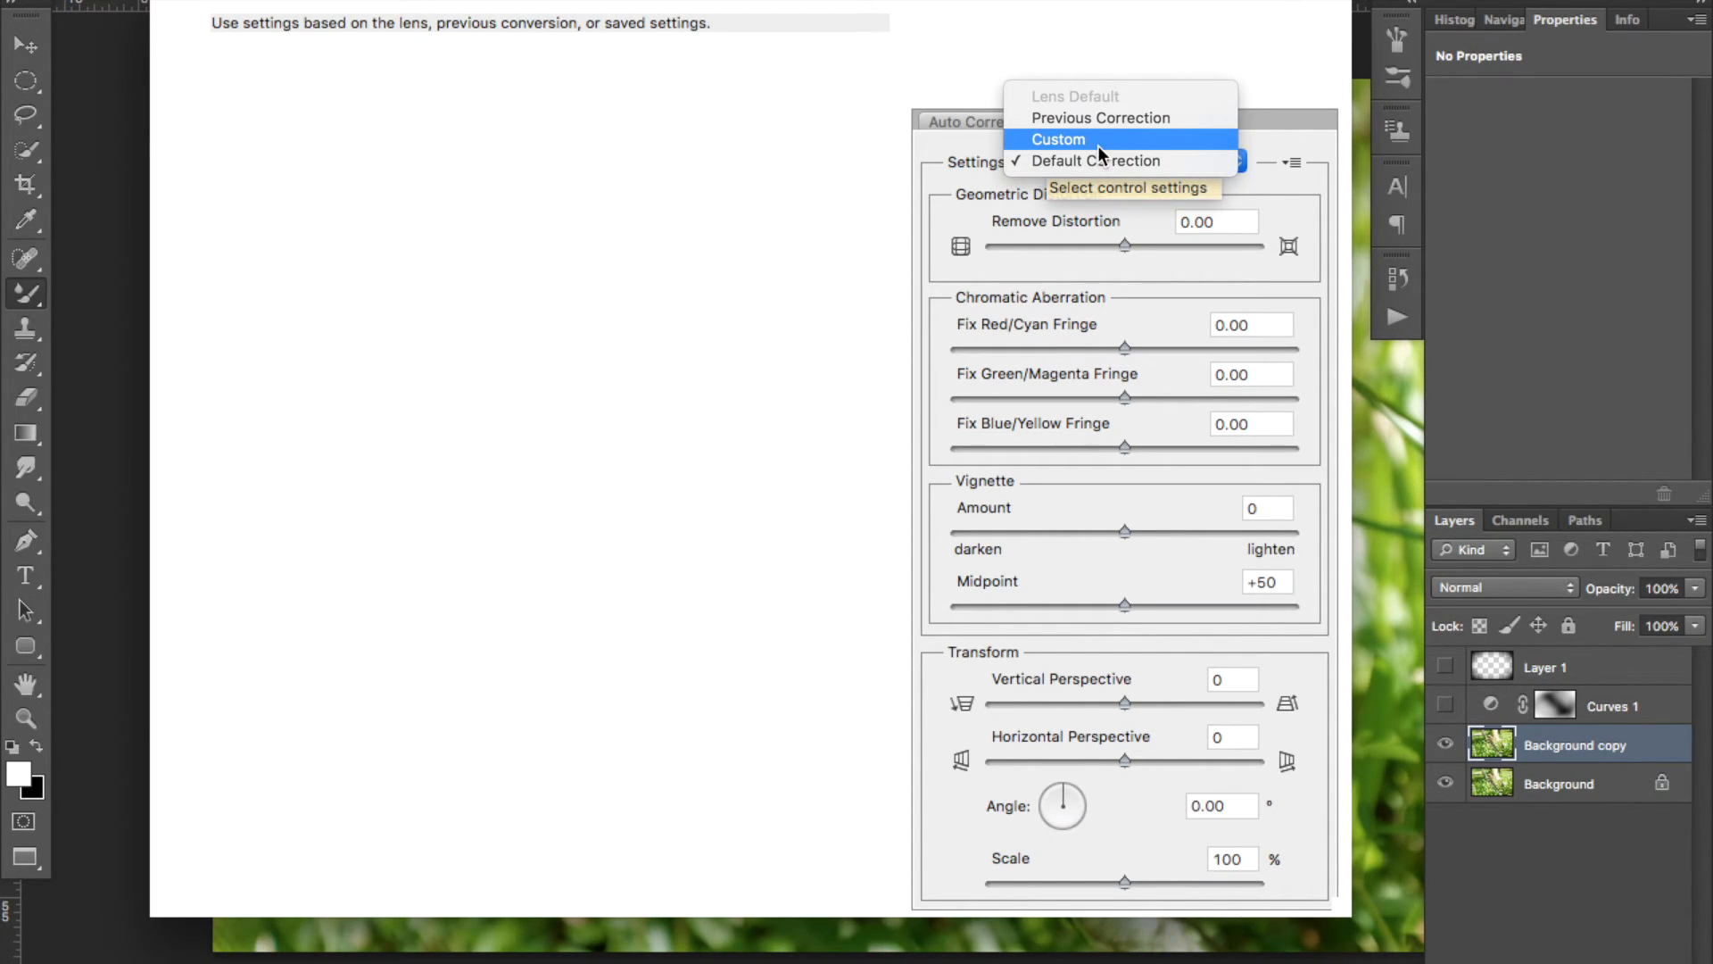
pyautogui.click(1055, 139)
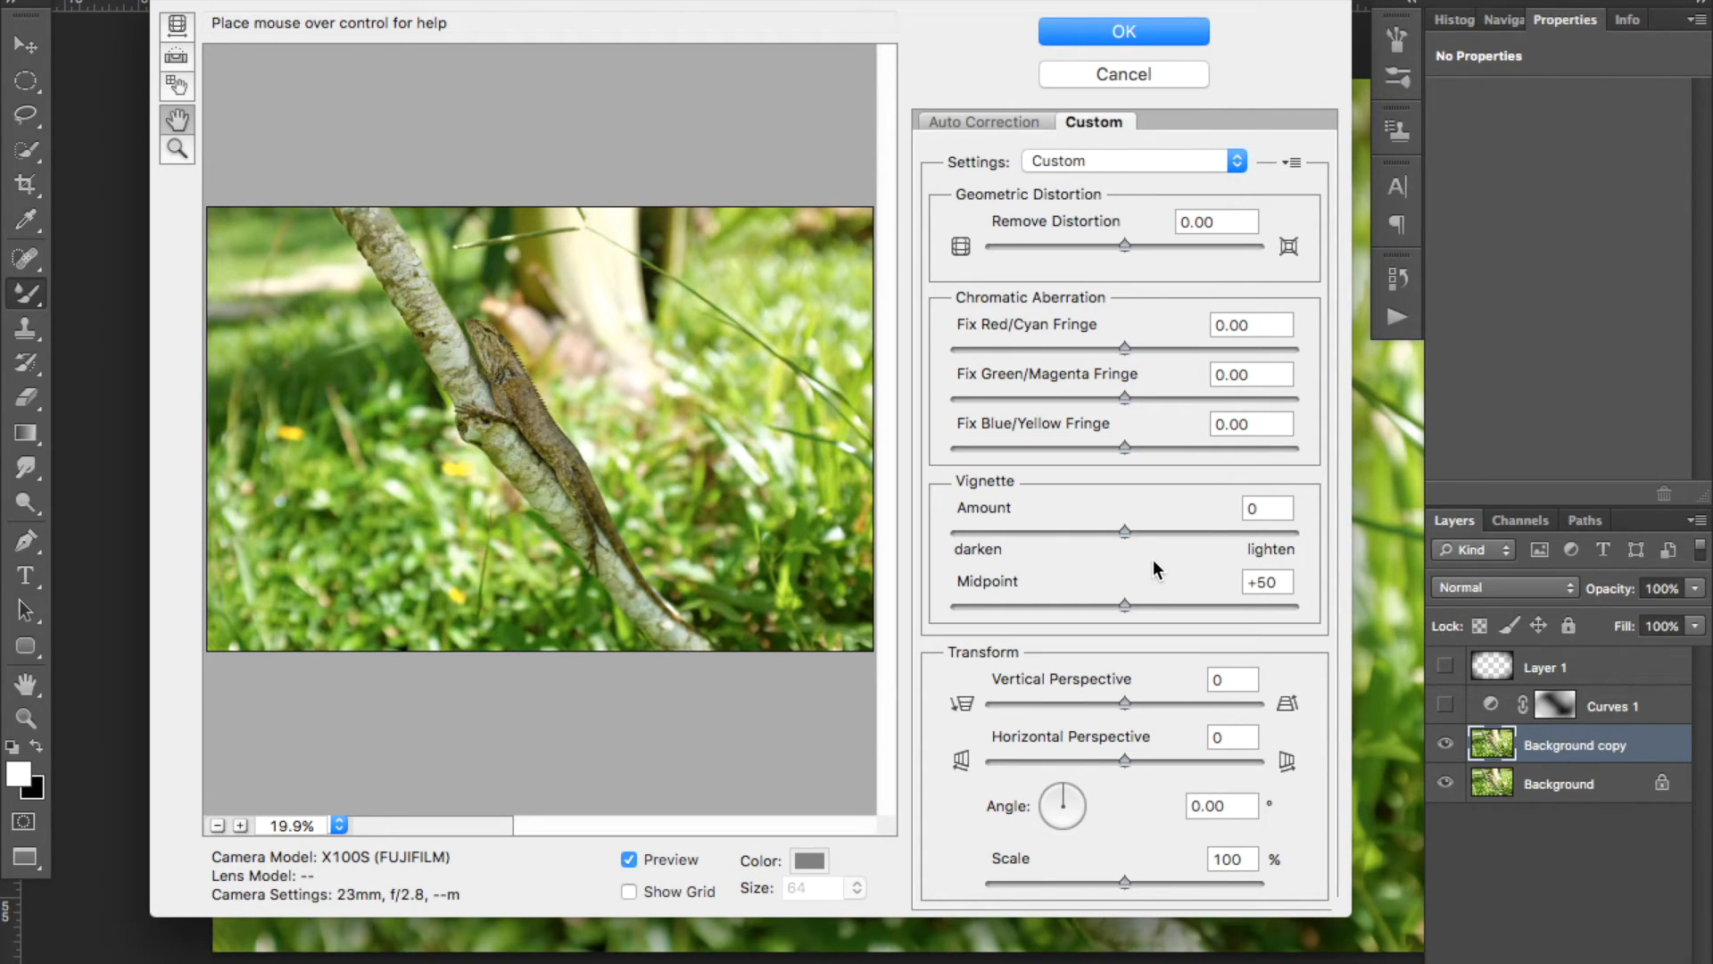